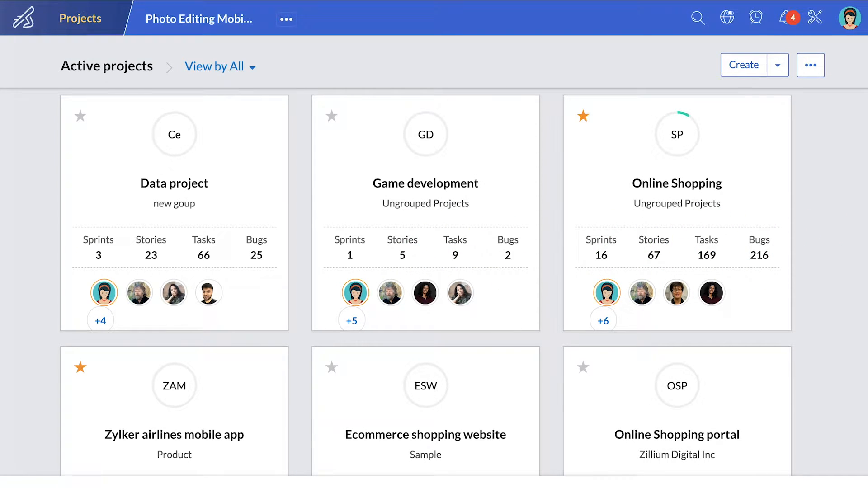
Step: Add the Cross-platform functionality story to App Development Sprint 4, bringing it to 20 points
scroll(down, 3)
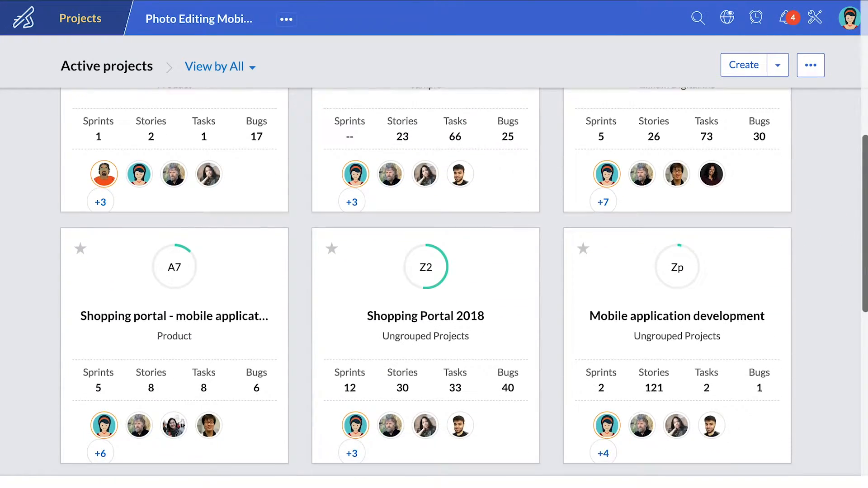
scroll(down, 3)
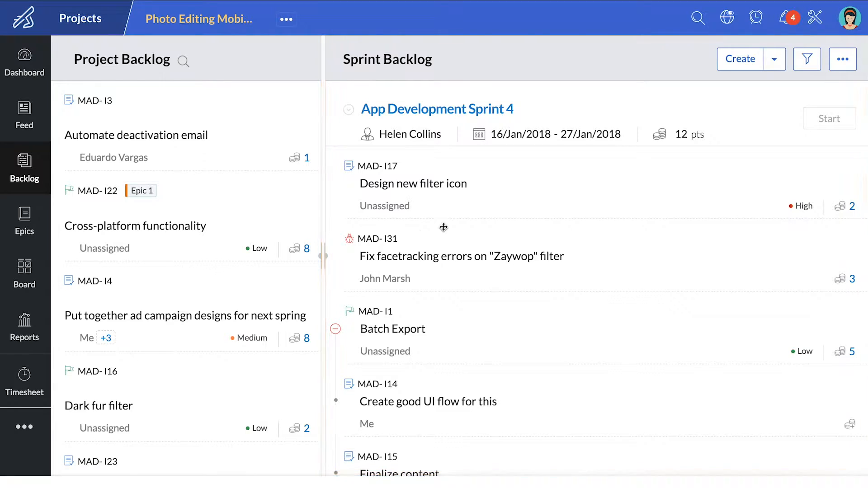
click(774, 60)
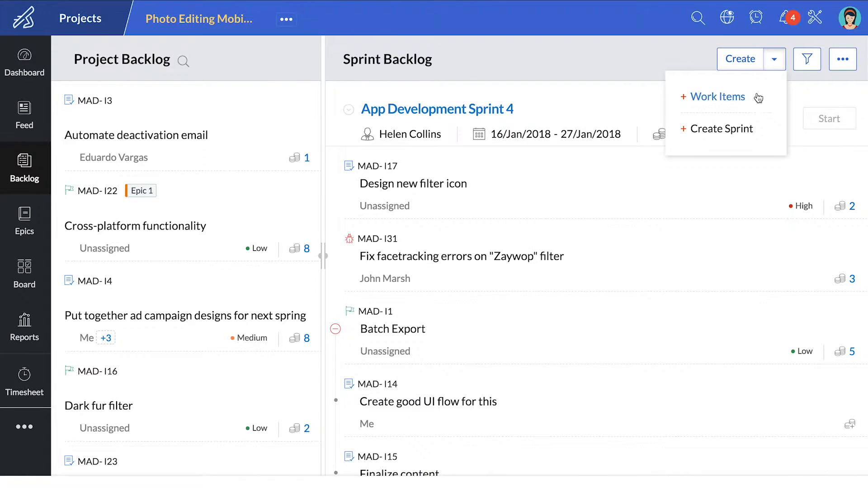
click(717, 96)
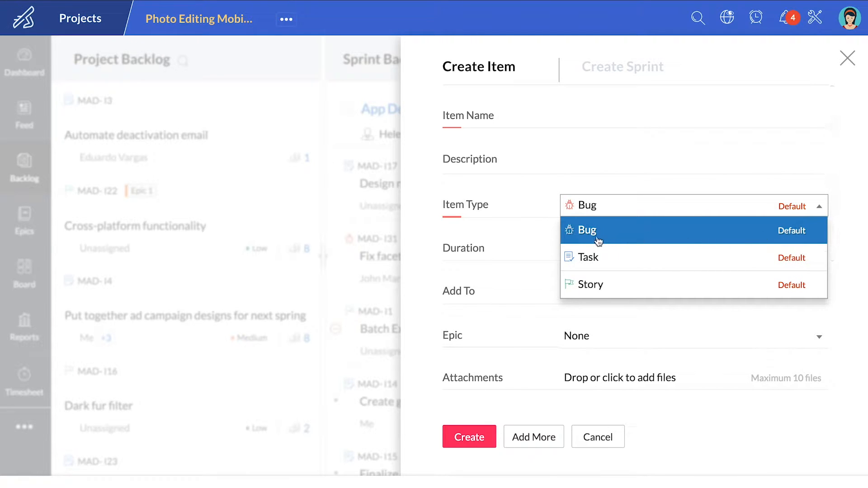
mouse_move(591, 287)
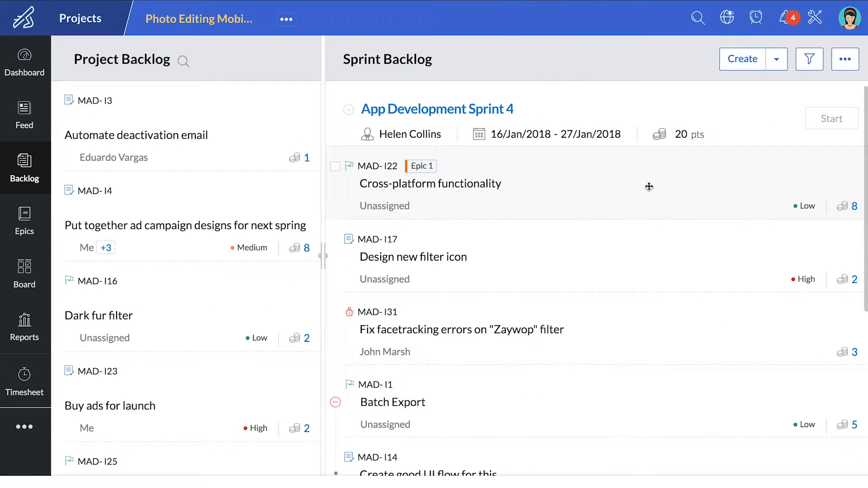
click(831, 118)
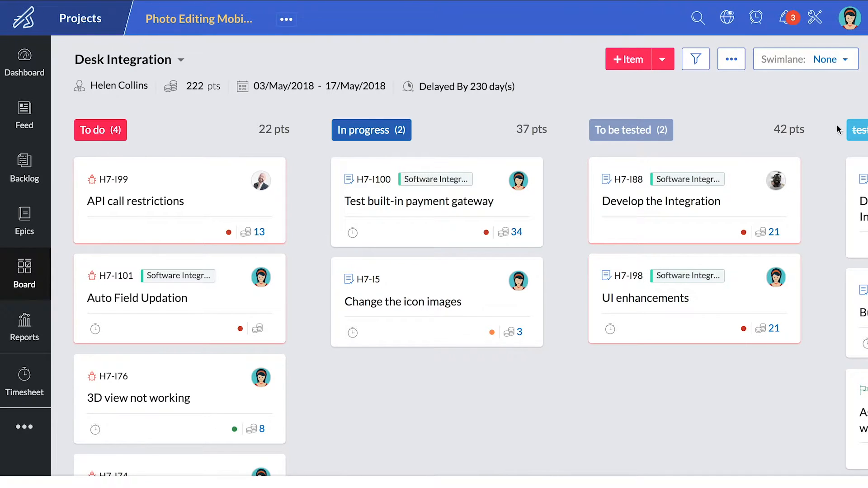
Step: View the Epics overview and scroll through the work items grouped under each epic
click(24, 221)
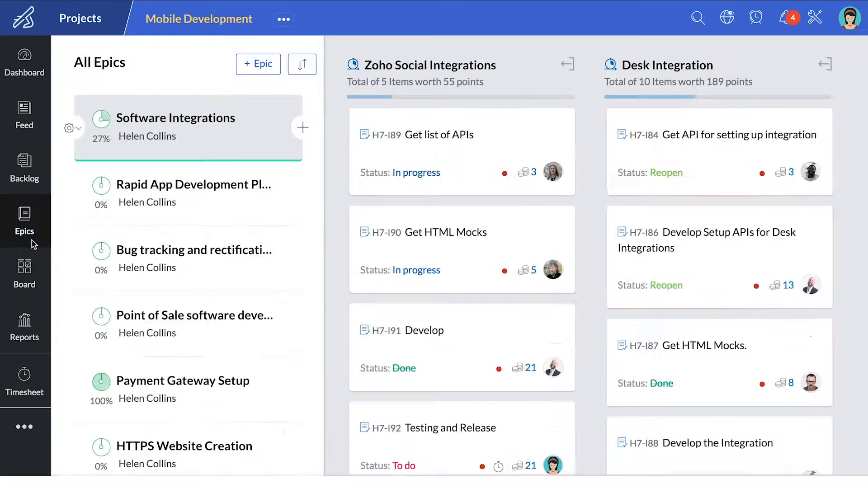
scroll(down, 3)
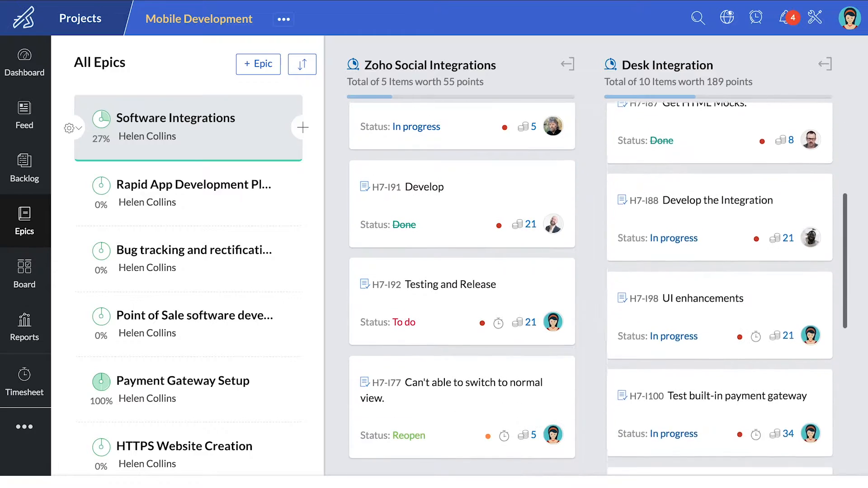
scroll(down, 3)
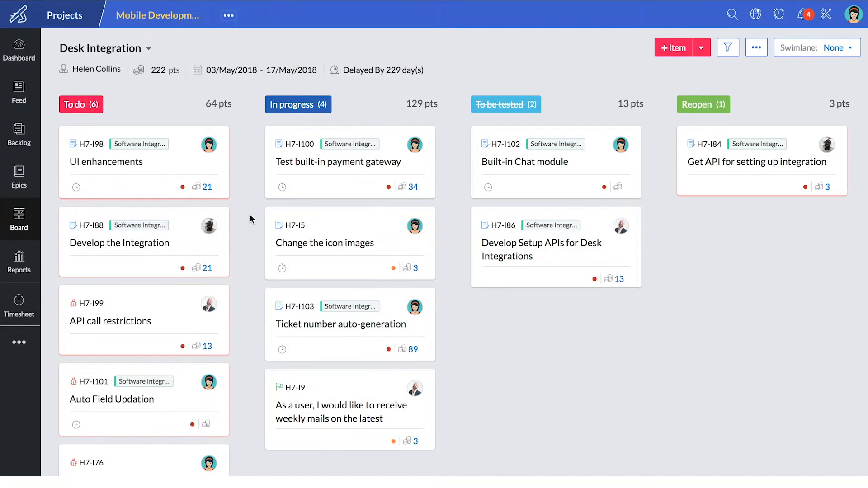
mouse_move(157, 176)
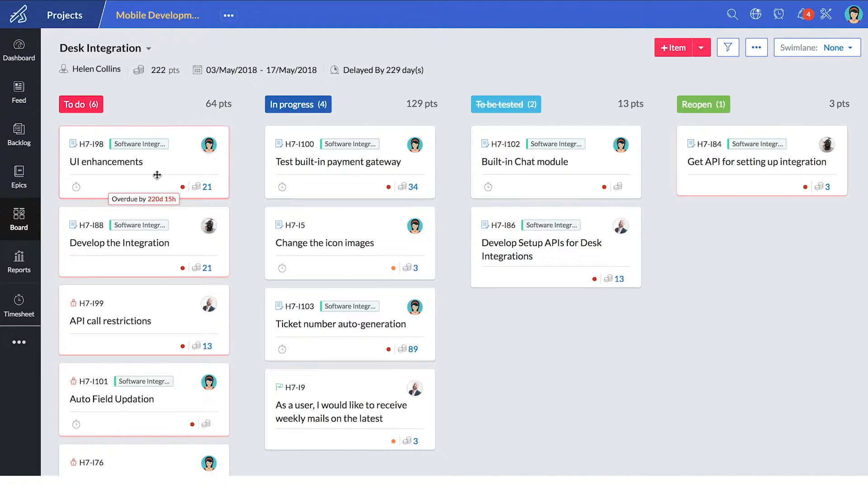
Step: Move a work item across status columns on the Desk Integration sprint board
drag(143, 162, 348, 162)
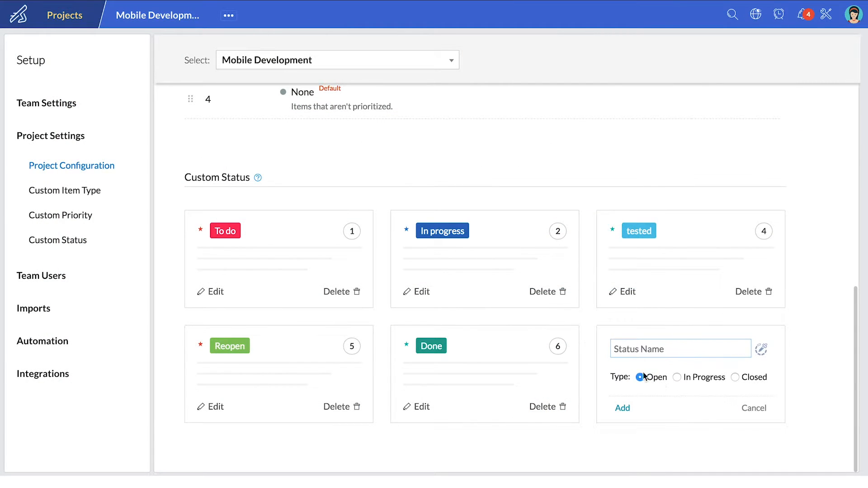
Step: Add an open-type custom status named 'To be tested' to the Mobile Development project
text(To be tested)
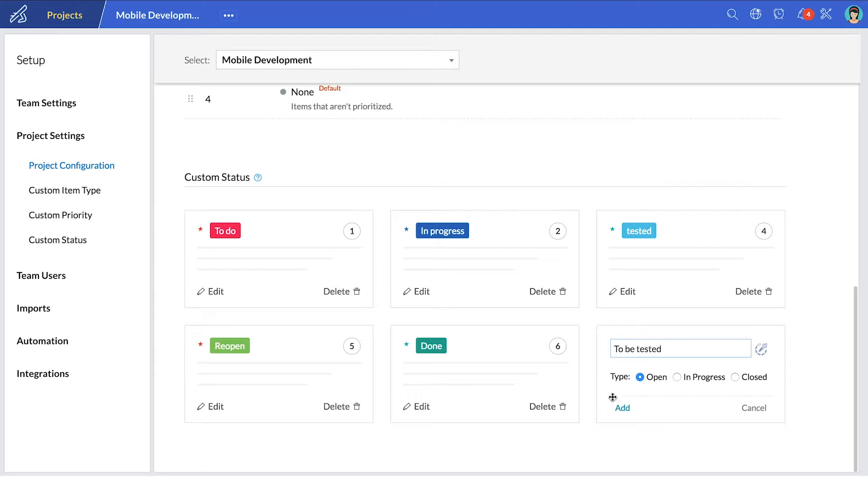
click(622, 408)
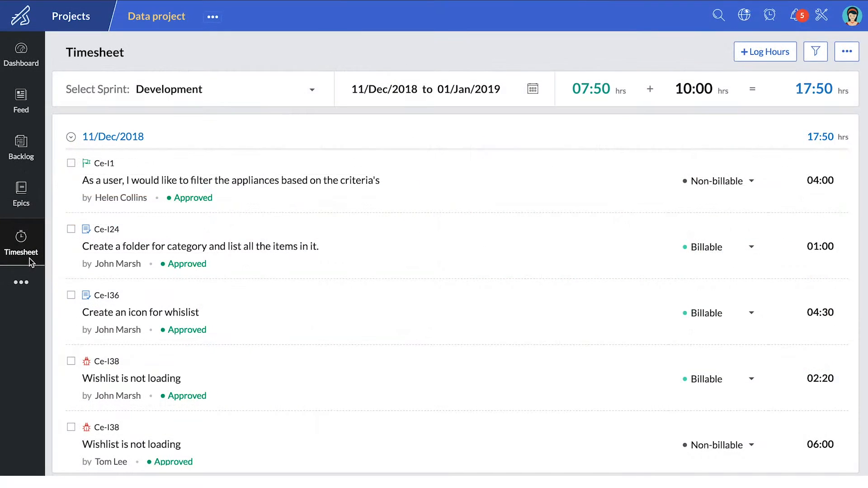
mouse_move(717, 180)
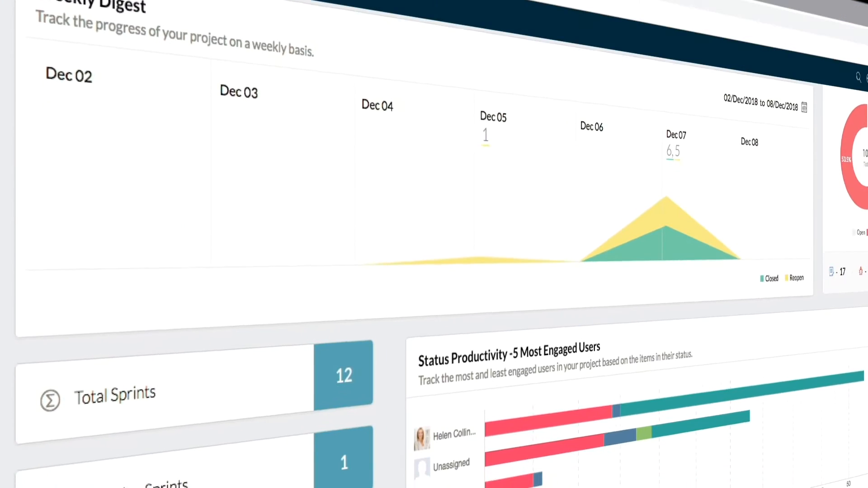
Step: Review the Development sprint timesheet totalling 17:50 logged hours
scroll(down, 3)
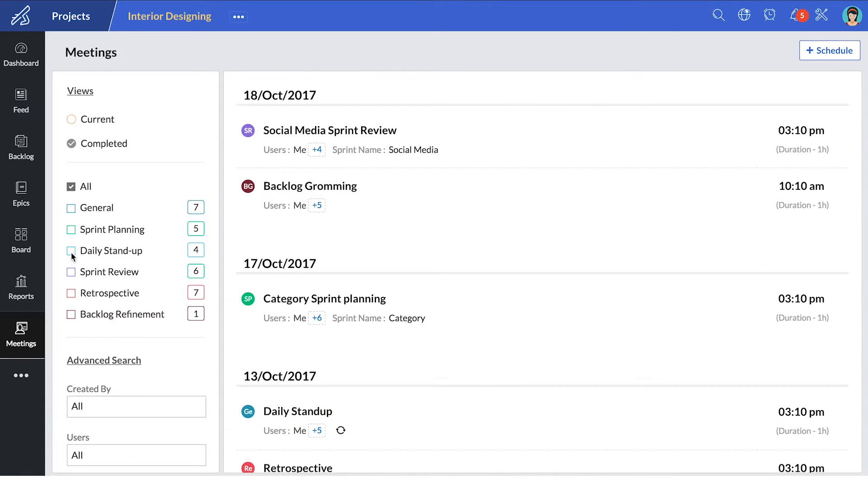
Step: Filter completed meetings to Daily Stand-up, Sprint Review and Retrospective
click(70, 250)
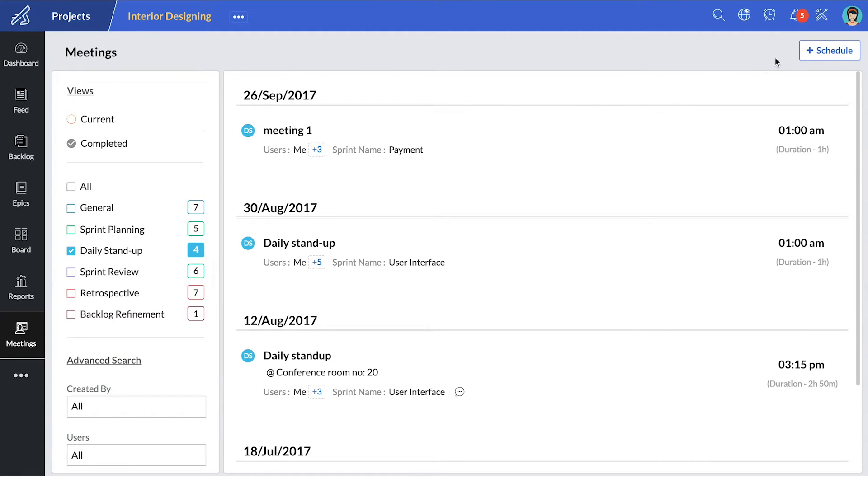
click(795, 15)
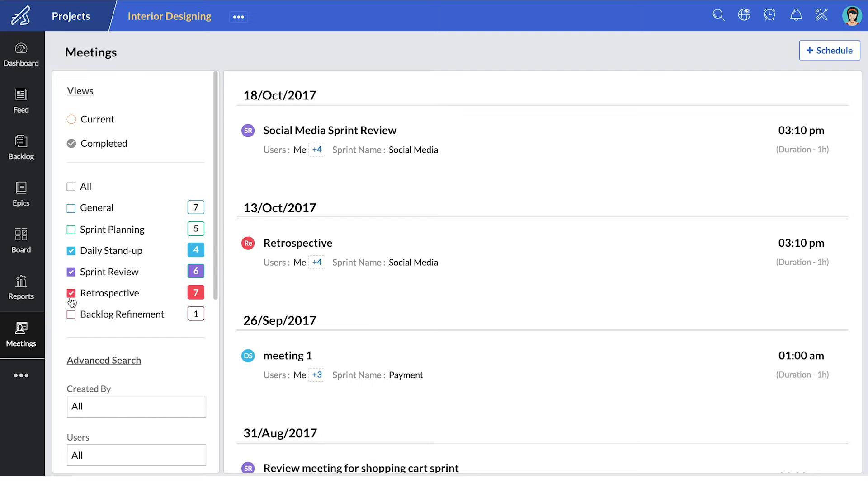
click(20, 102)
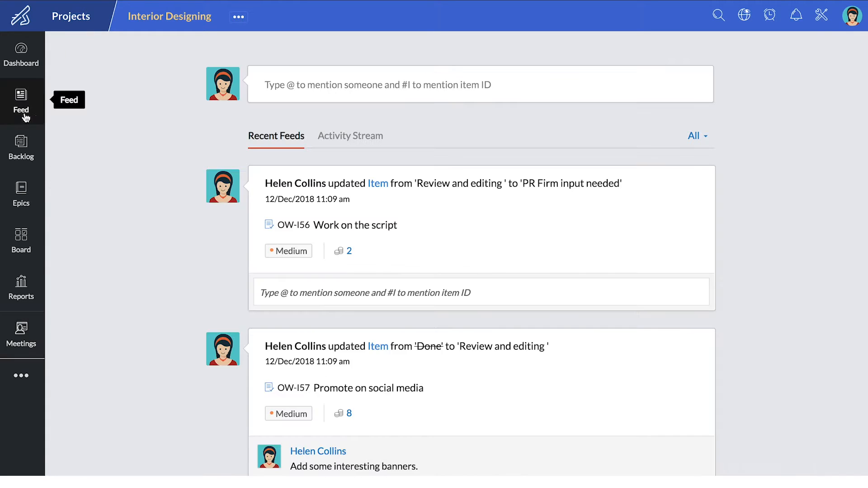
scroll(down, 3)
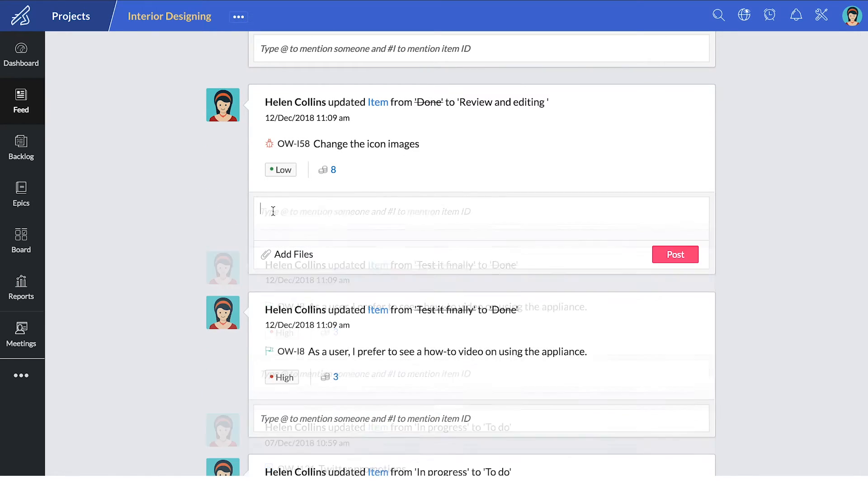
text(Tom Lee did you chan)
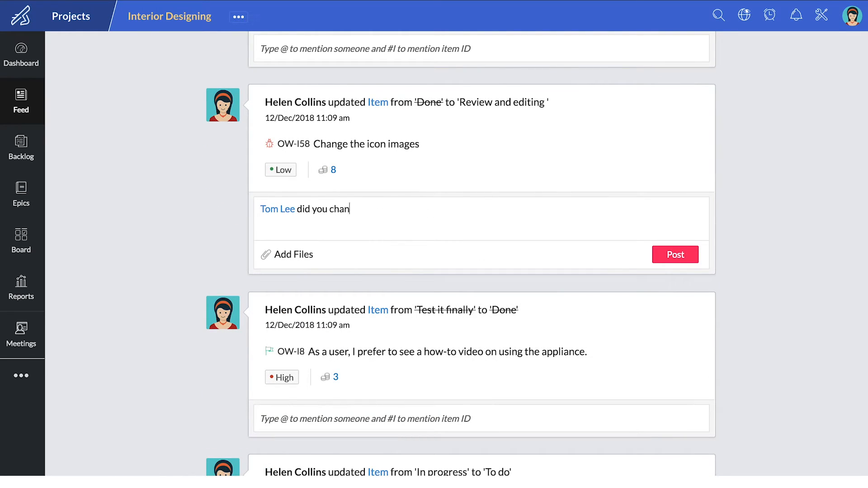
click(674, 254)
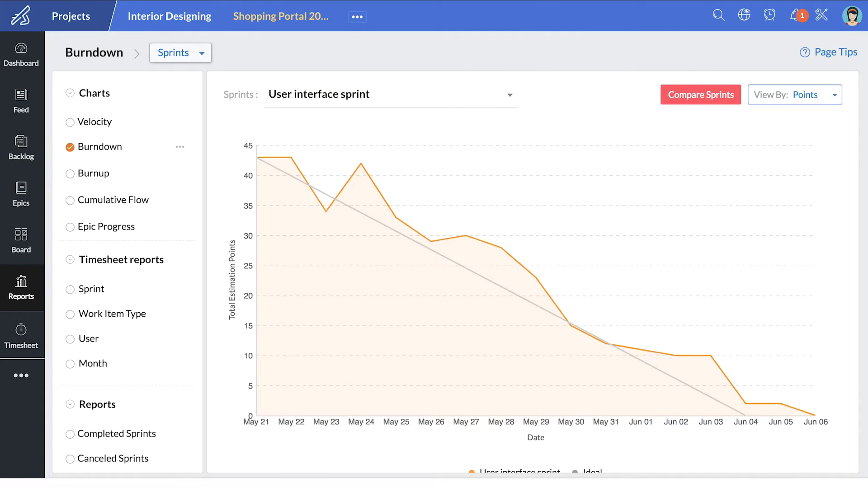
Step: Review Burnup and Velocity reports, a sprint's Release Notes, then the Shopping Portal 2018 dashboard
click(70, 173)
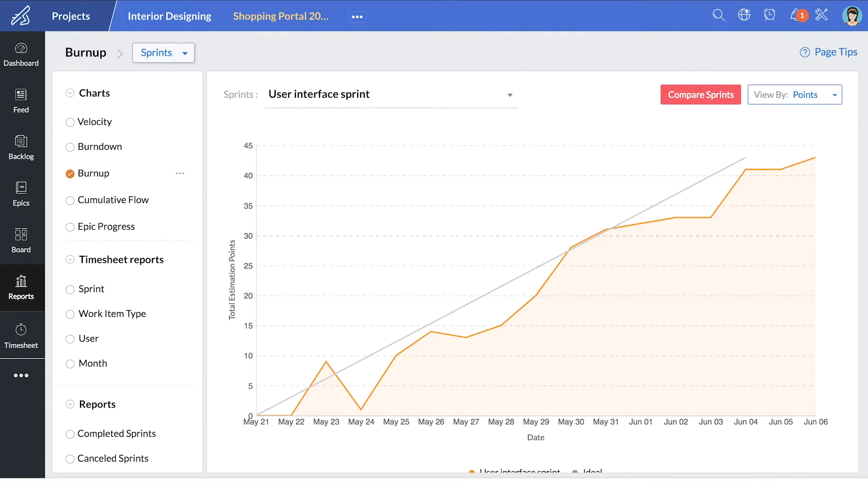
mouse_move(568, 248)
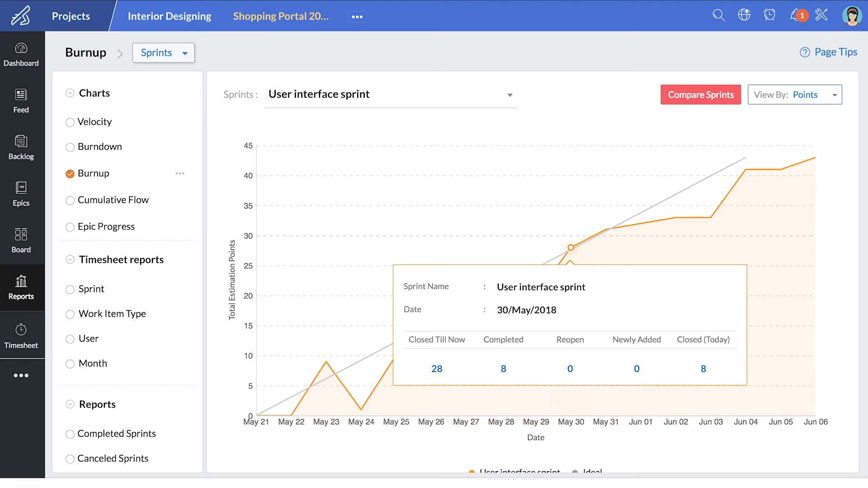
click(95, 122)
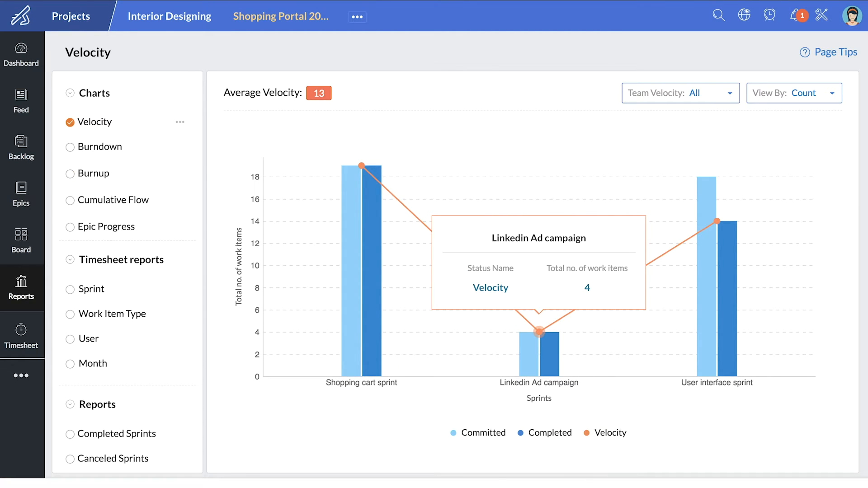
click(113, 200)
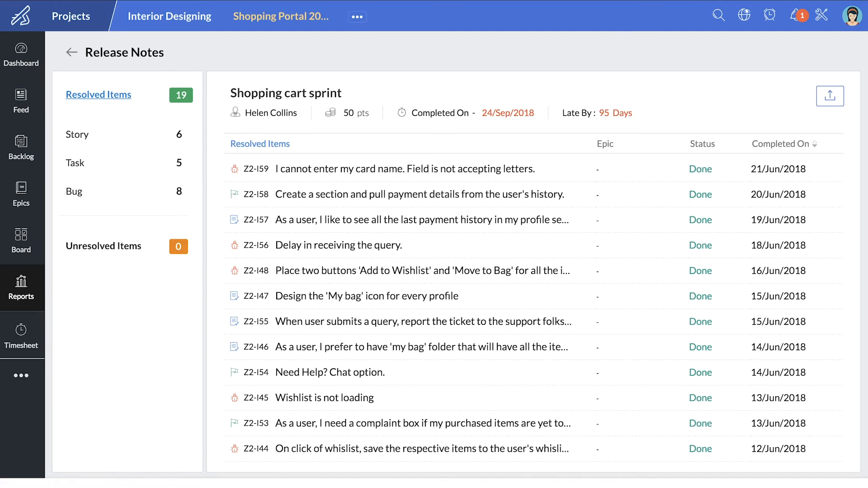
click(20, 53)
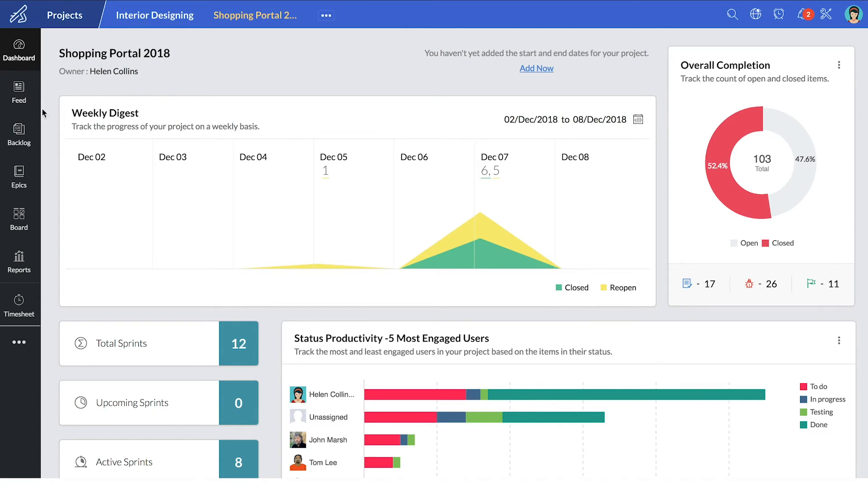
mouse_move(80, 190)
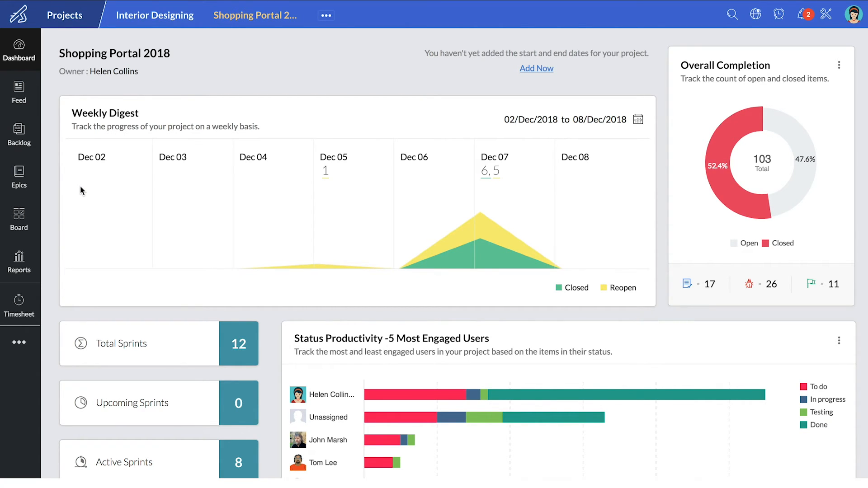